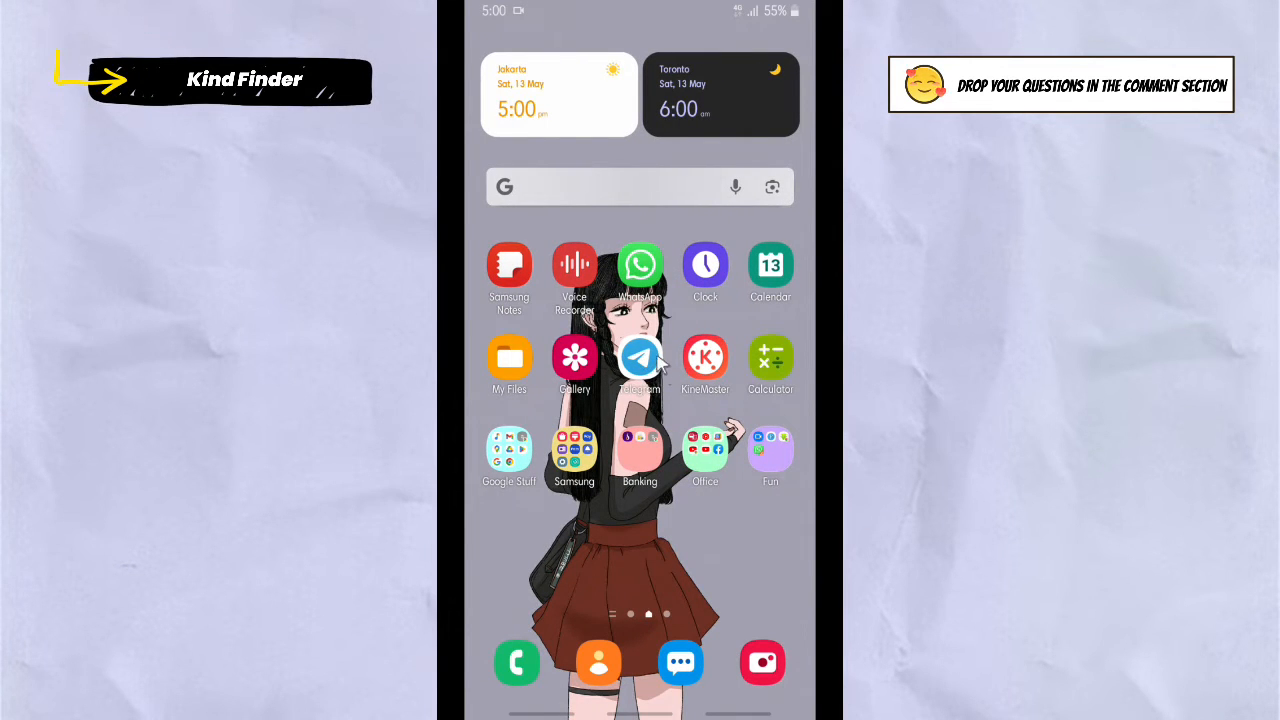
# Step: Launch Telegram from the Android home screen to reach the chat list
pyautogui.click(640, 357)
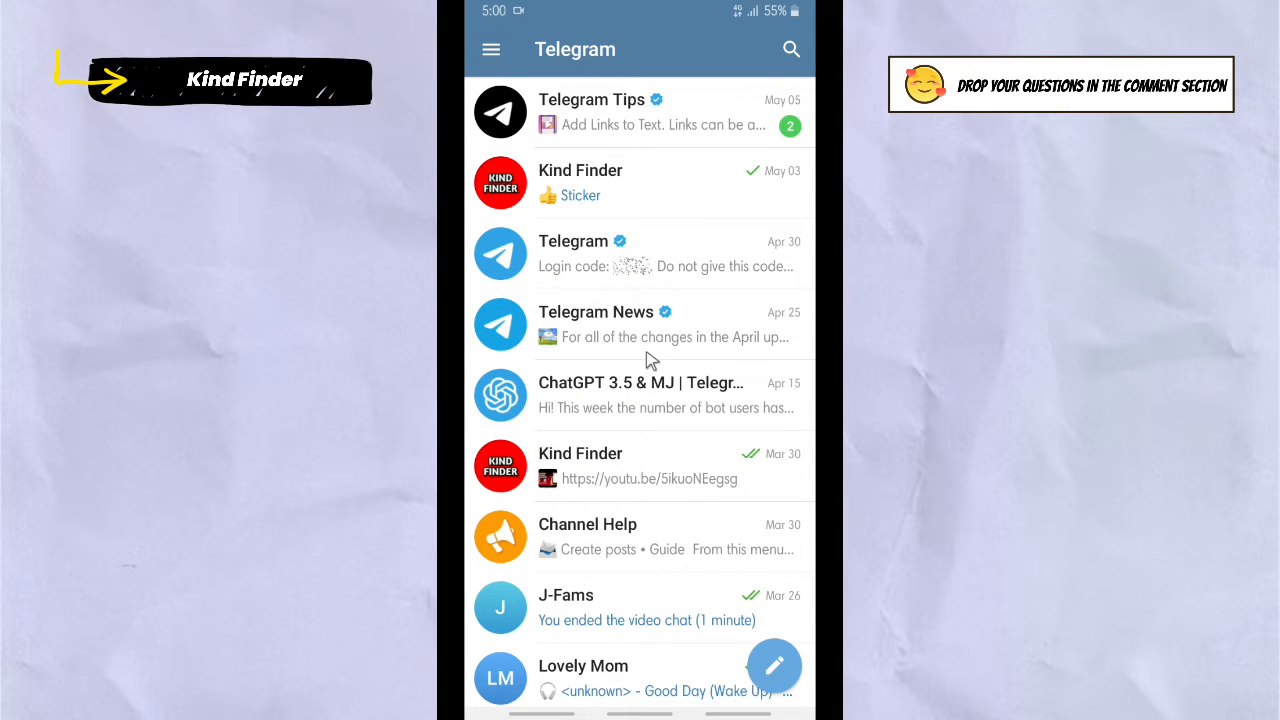
pyautogui.moveTo(475, 63)
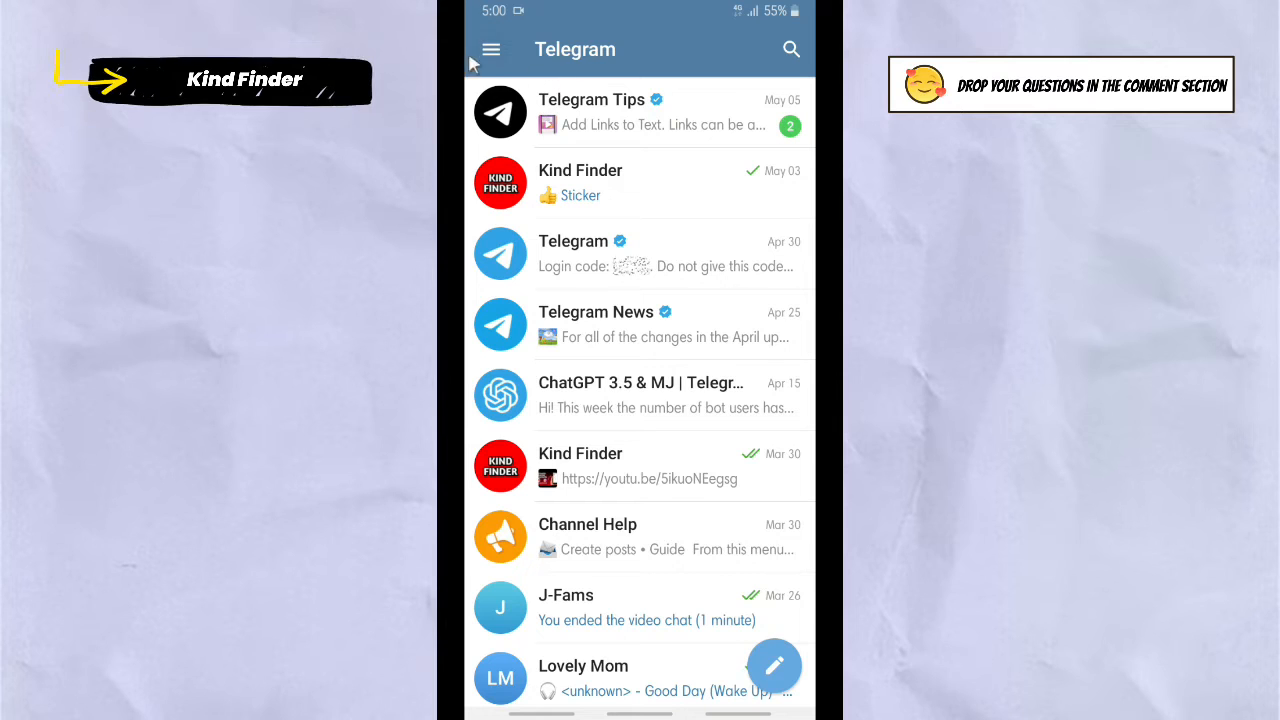
# Step: Go through the navigation menu and Settings to the Devices page
pyautogui.click(491, 48)
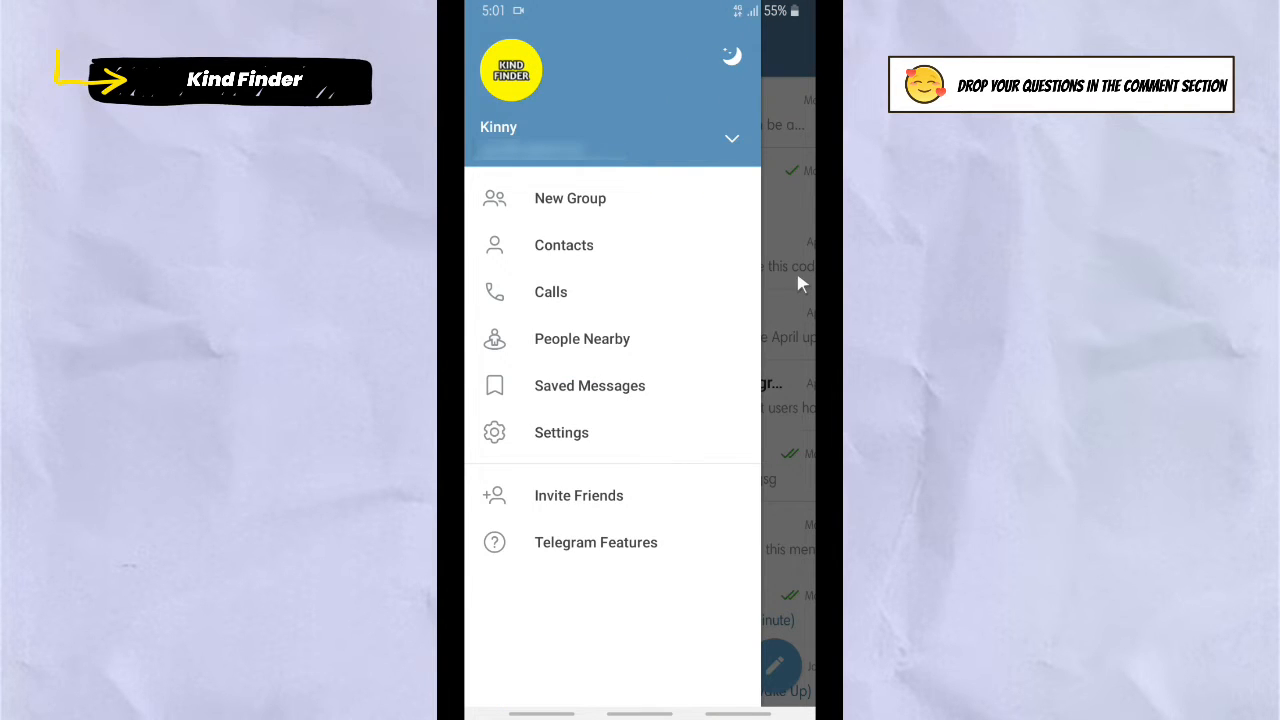
pyautogui.moveTo(790, 303)
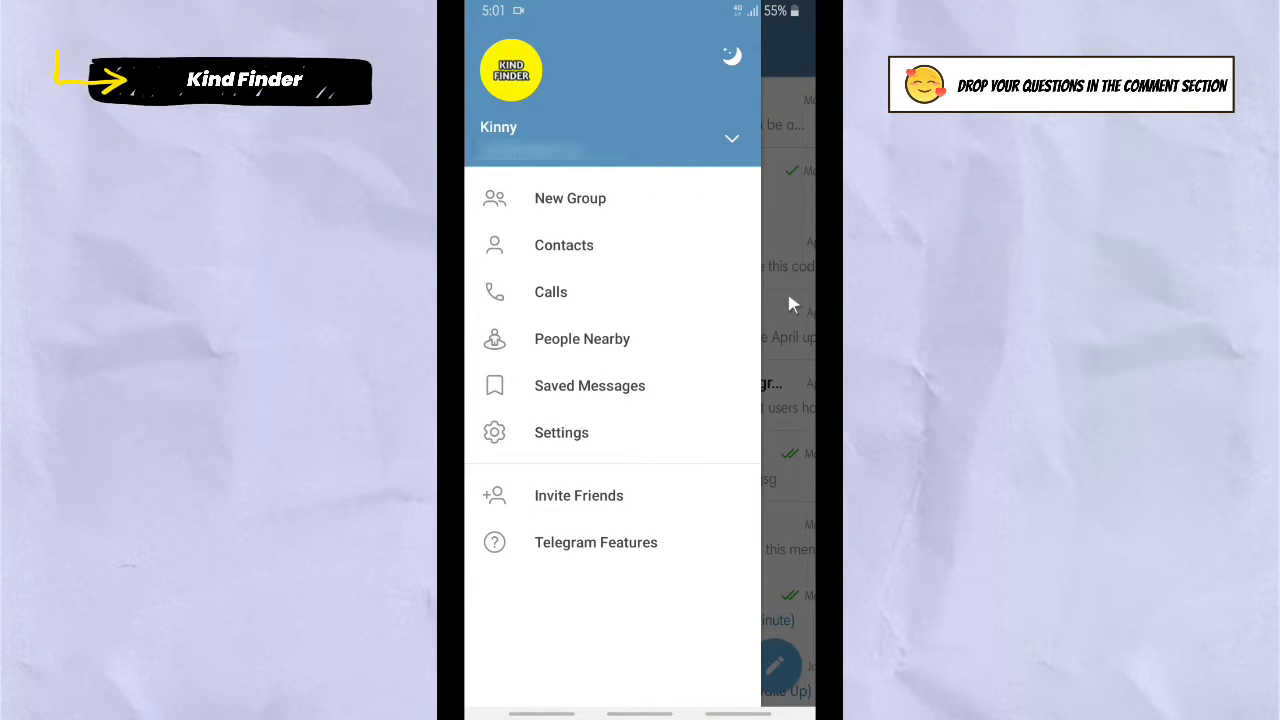
pyautogui.moveTo(578, 448)
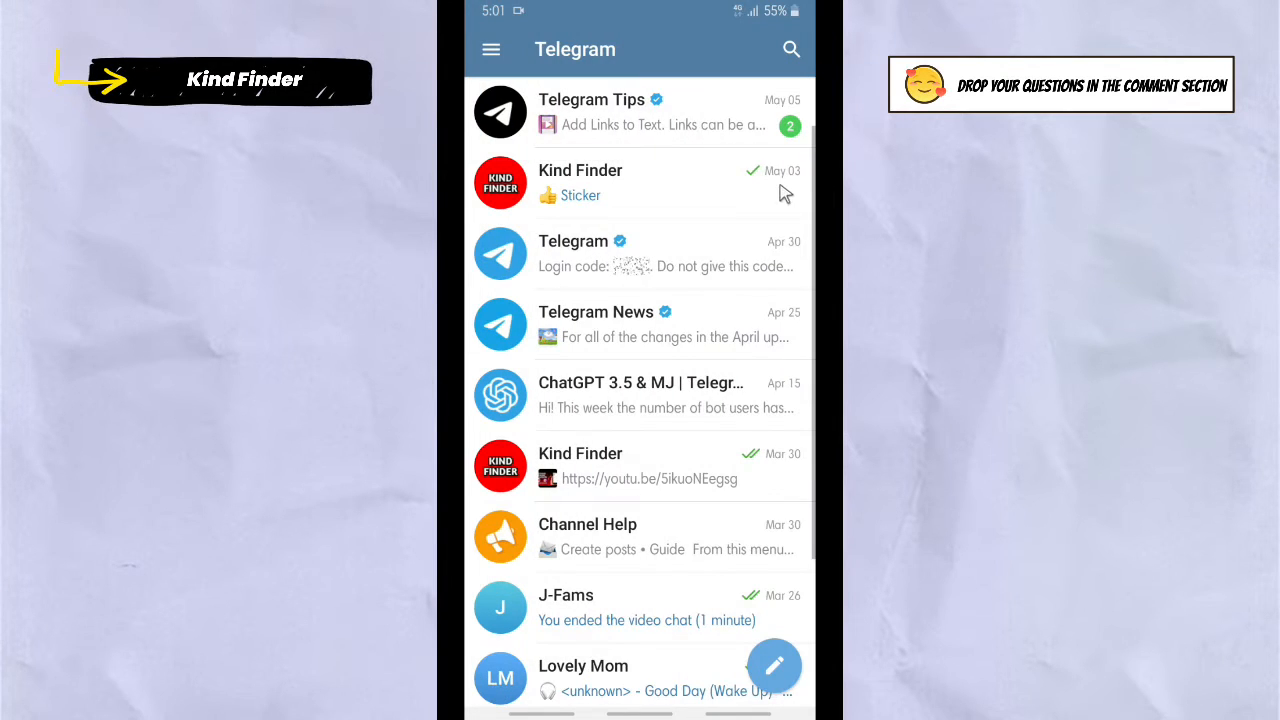
pyautogui.moveTo(658, 157)
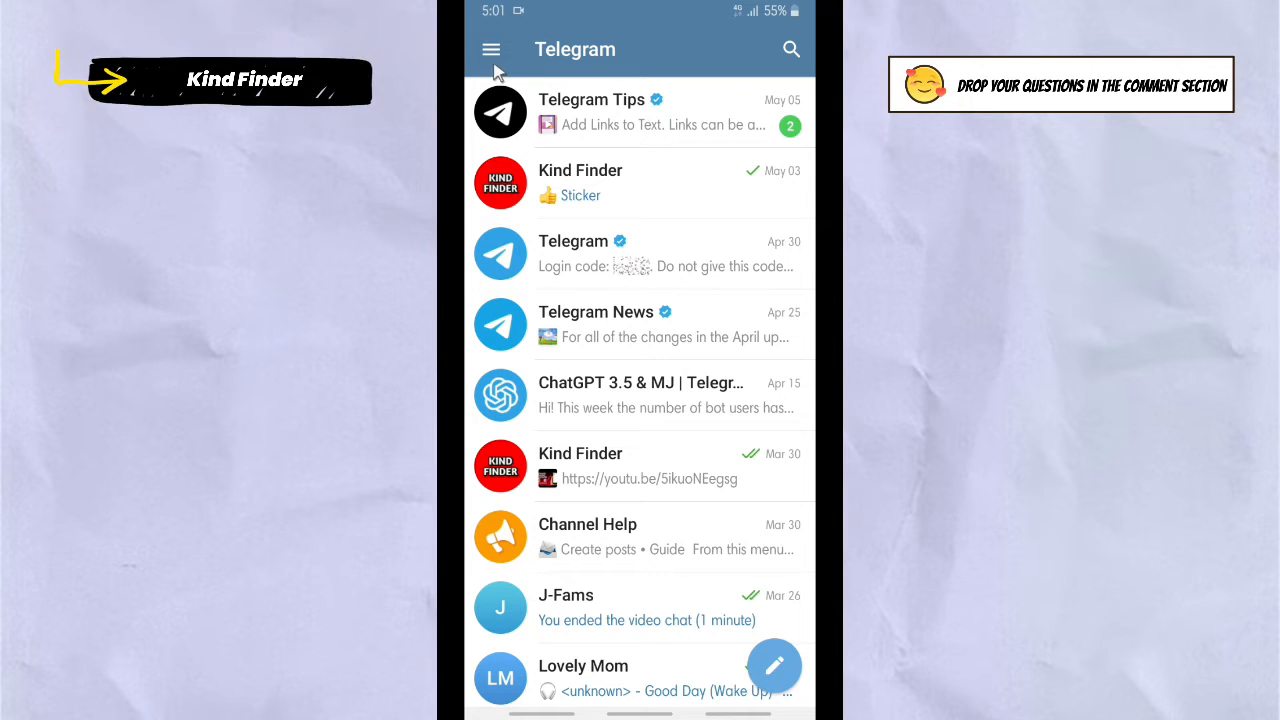
pyautogui.click(491, 49)
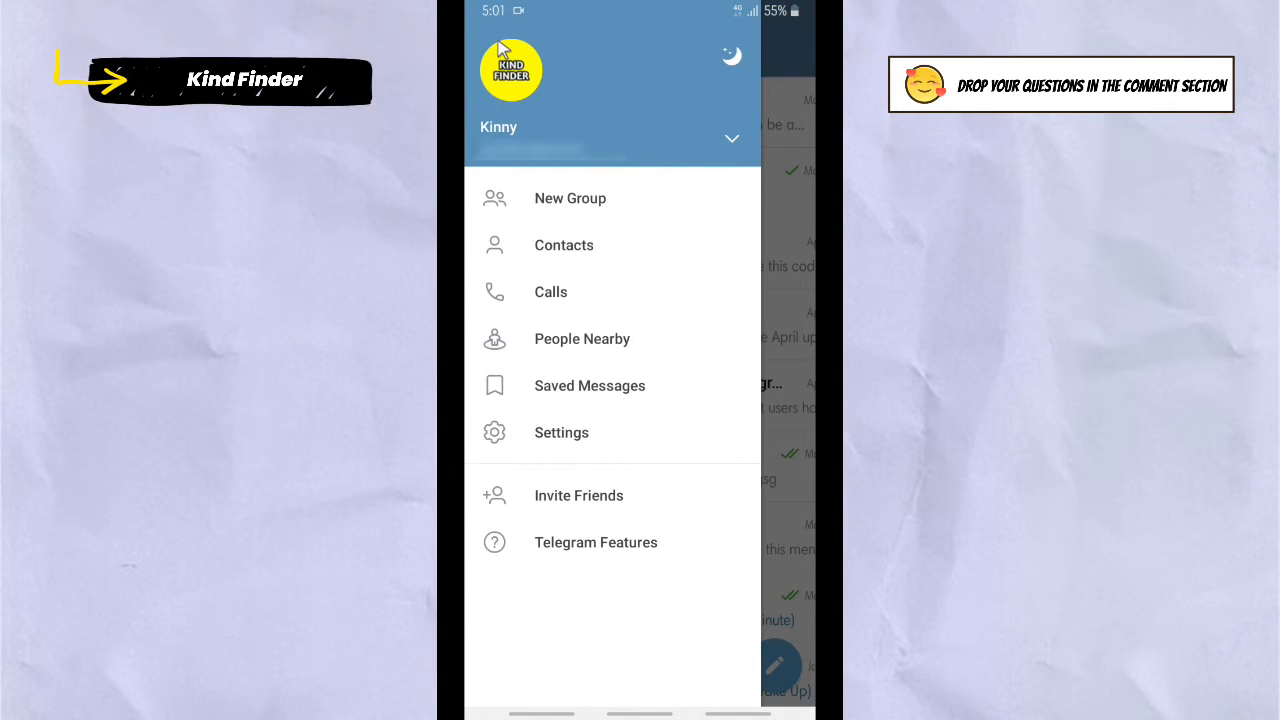
pyautogui.moveTo(600, 440)
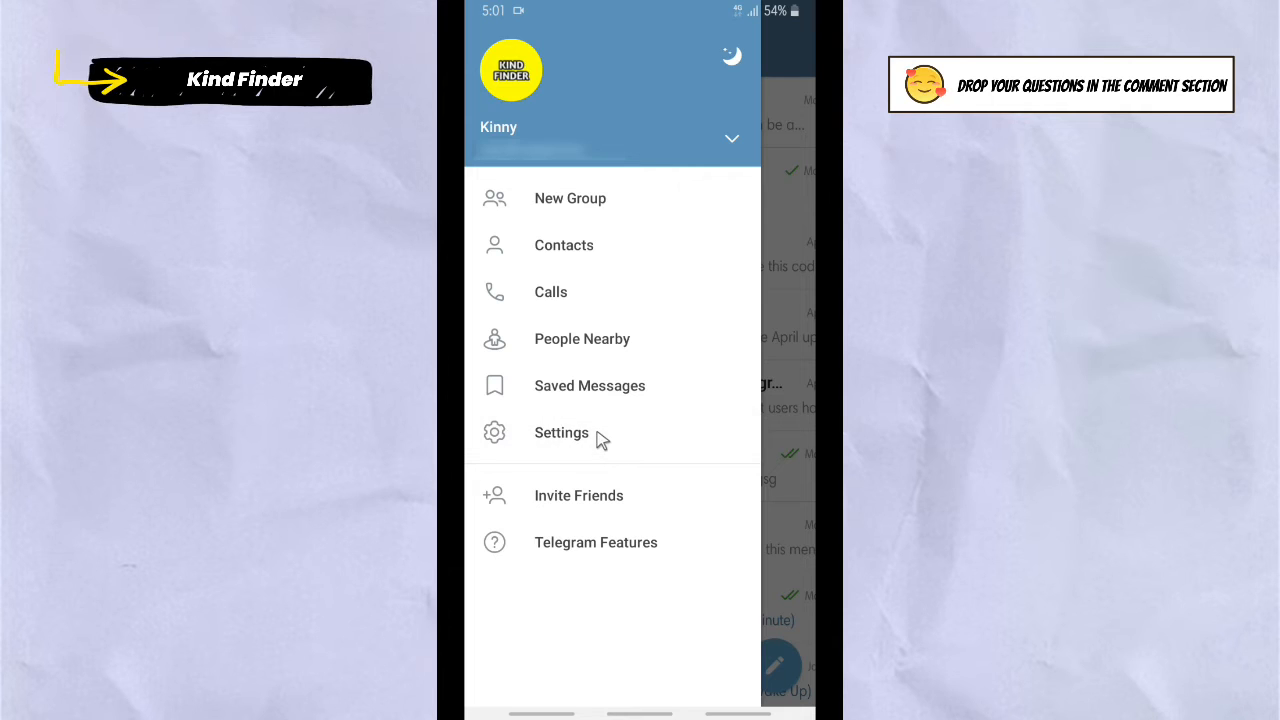
pyautogui.click(561, 432)
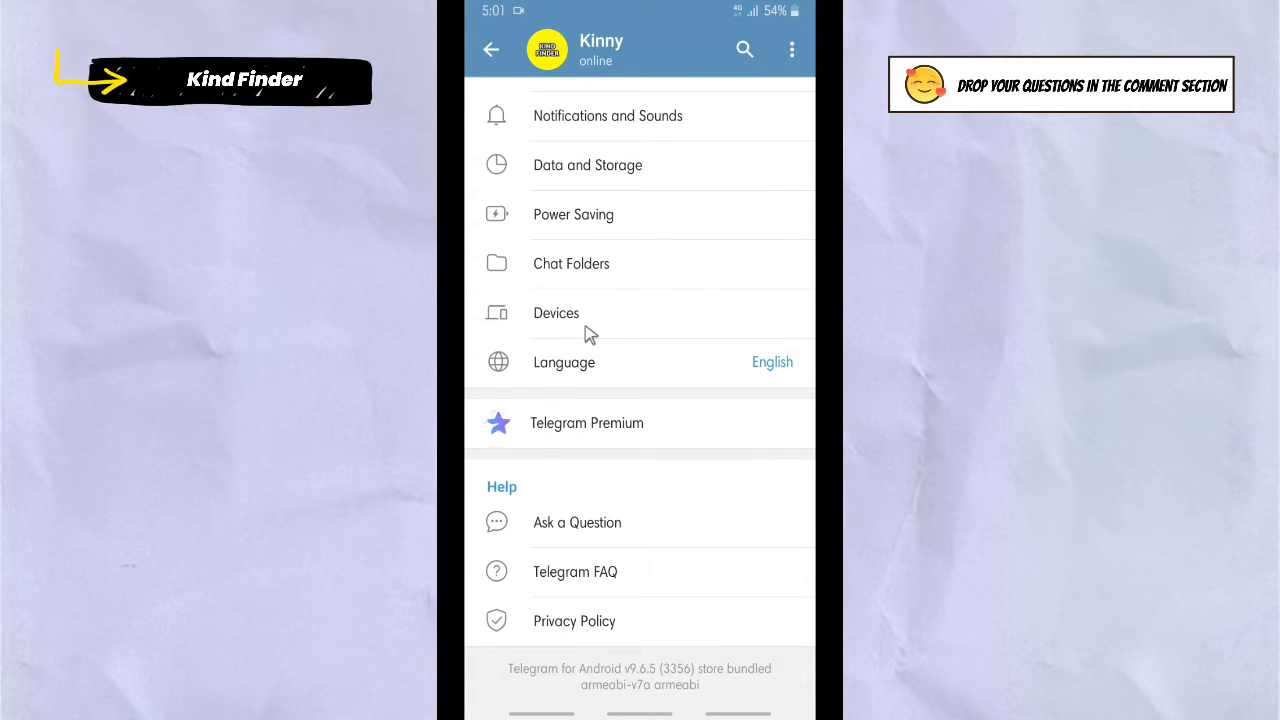
pyautogui.click(556, 313)
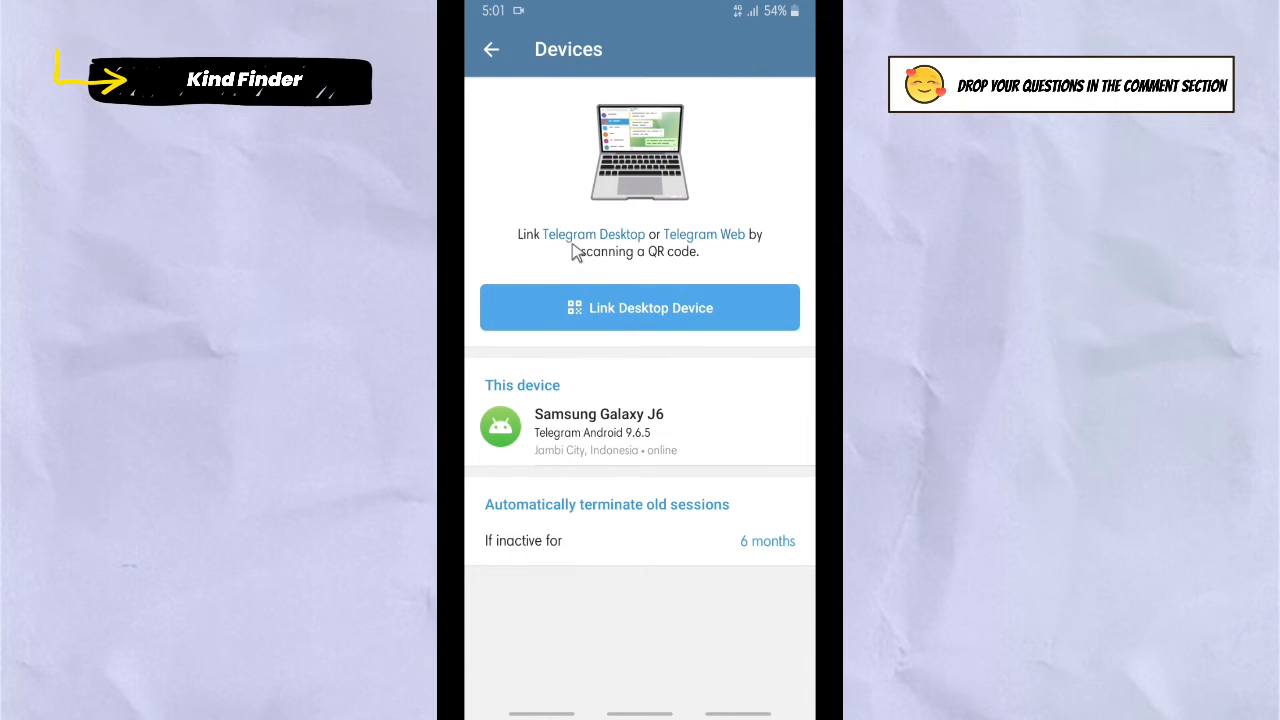
pyautogui.moveTo(657, 260)
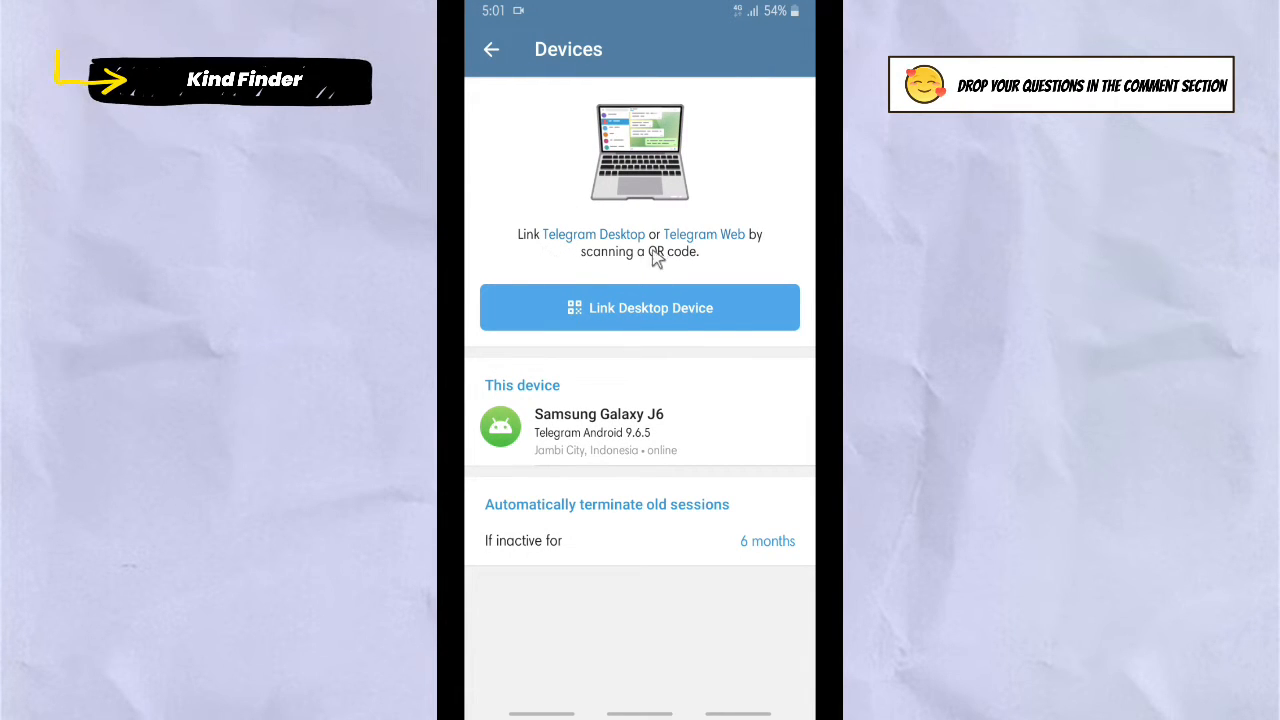
pyautogui.moveTo(640, 289)
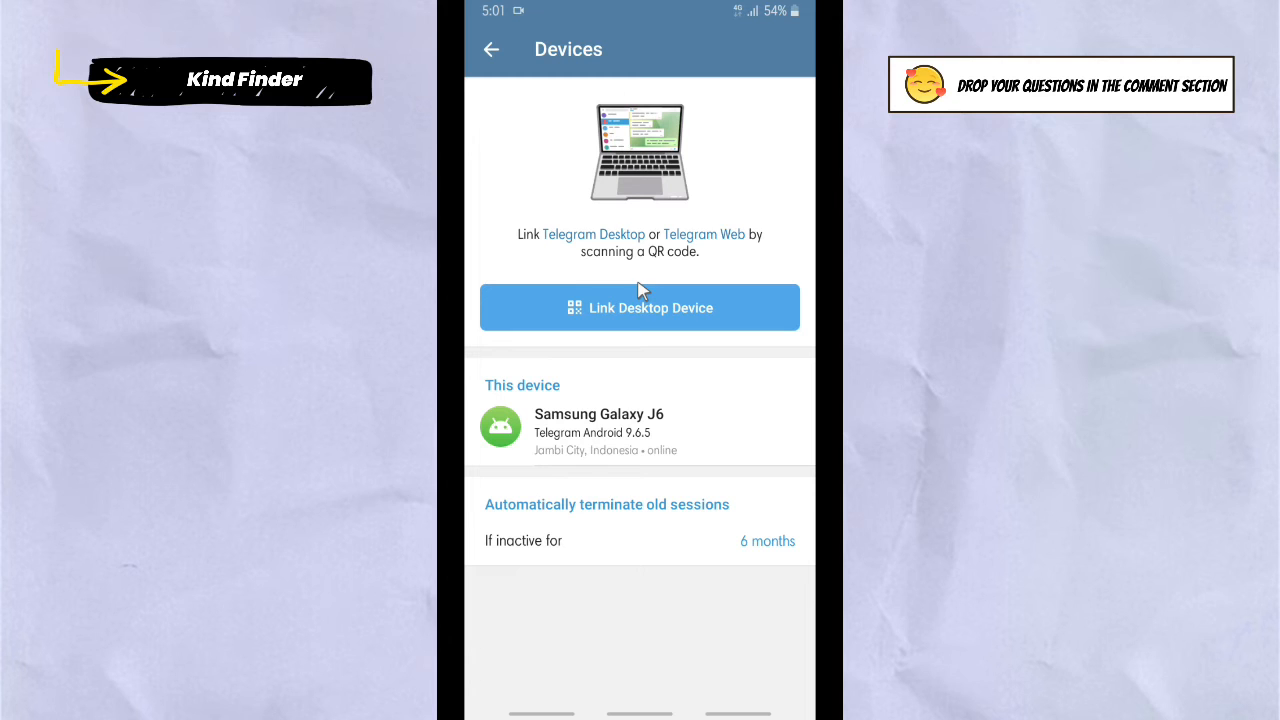
pyautogui.moveTo(625, 388)
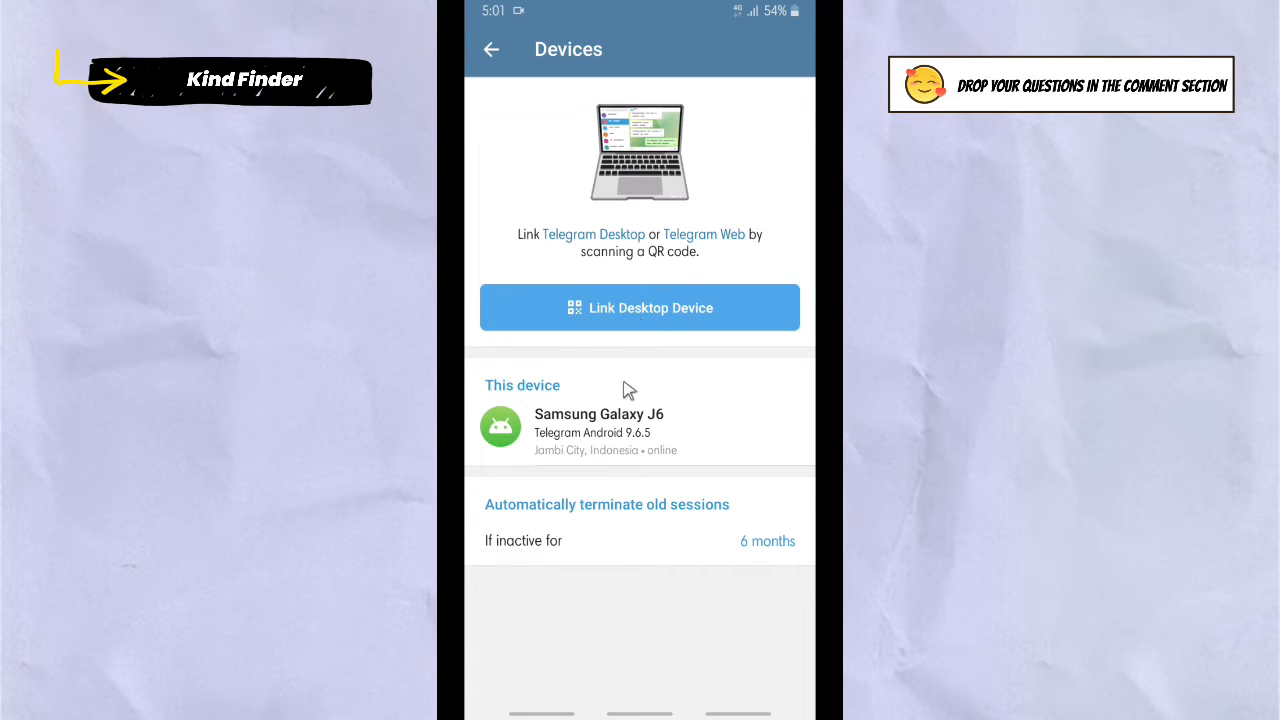
pyautogui.moveTo(648, 351)
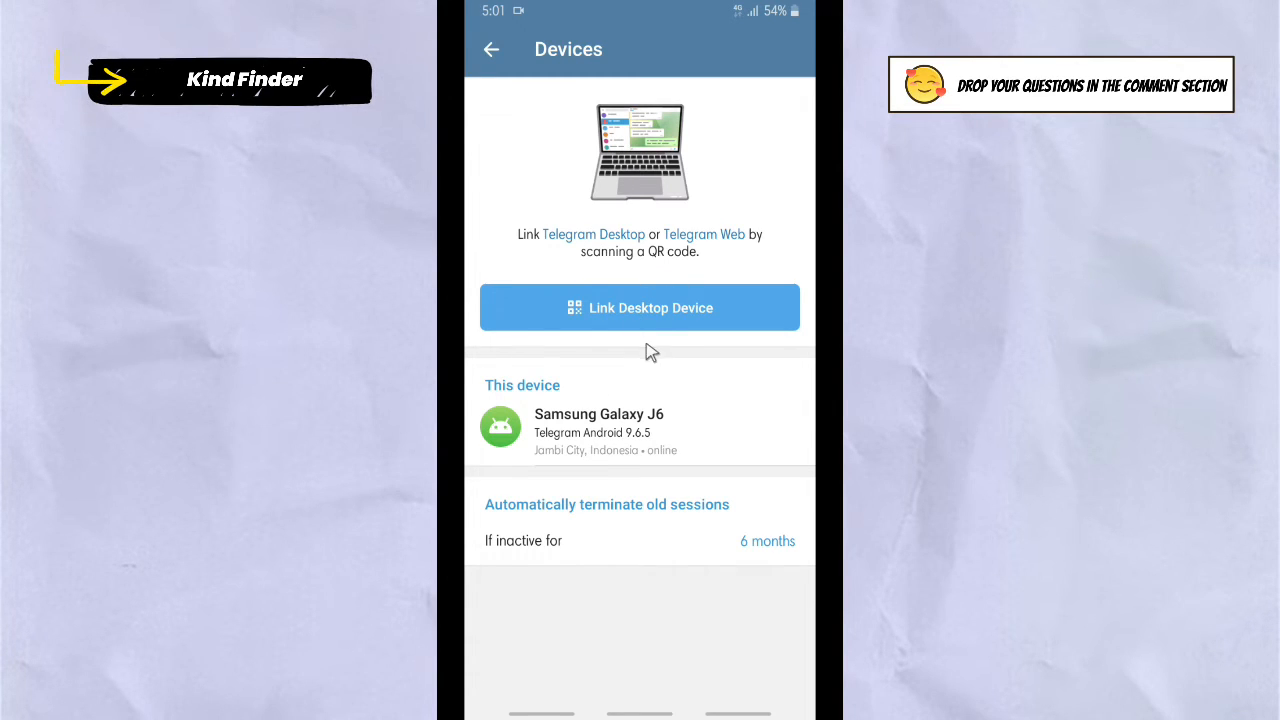
pyautogui.moveTo(668, 320)
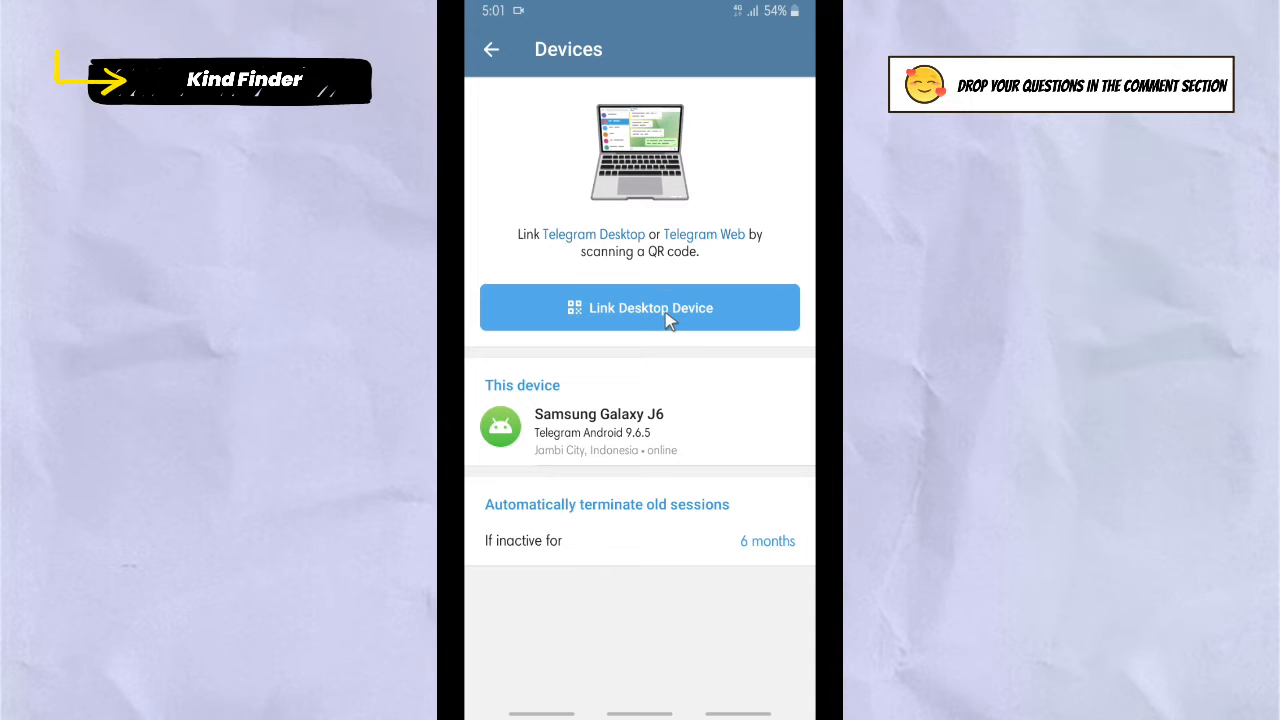
pyautogui.moveTo(593, 318)
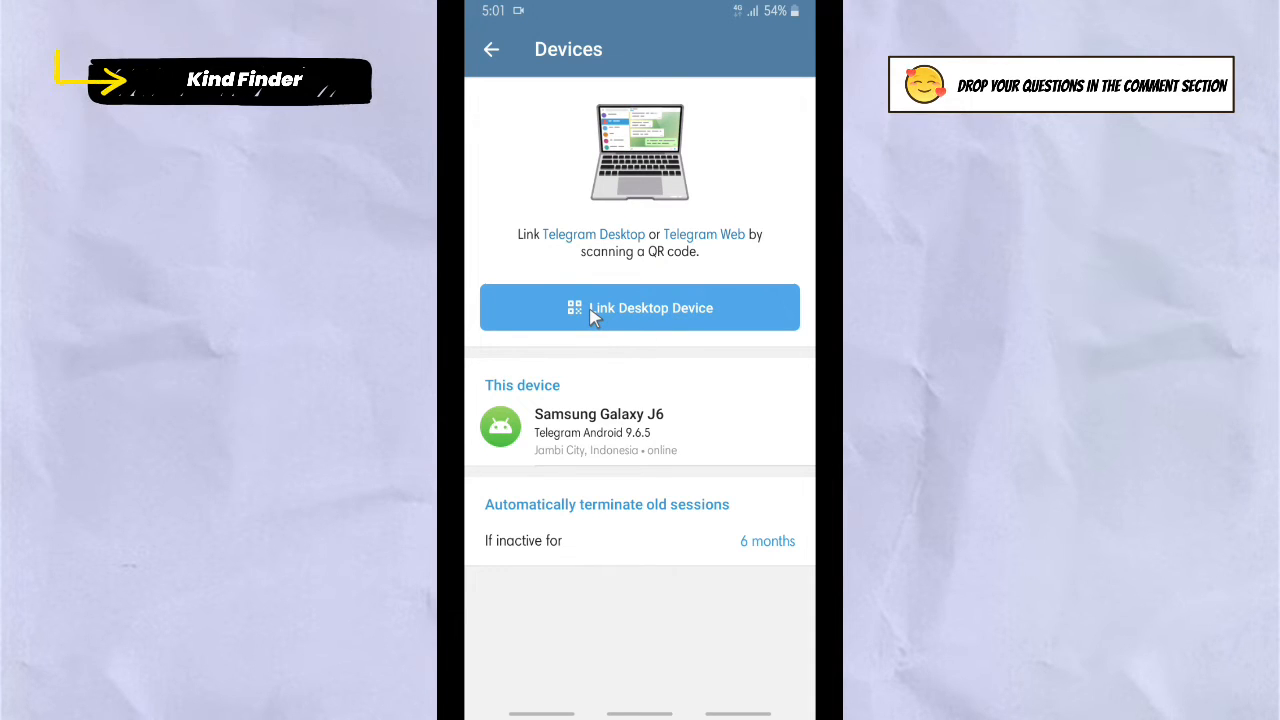
pyautogui.moveTo(568, 512)
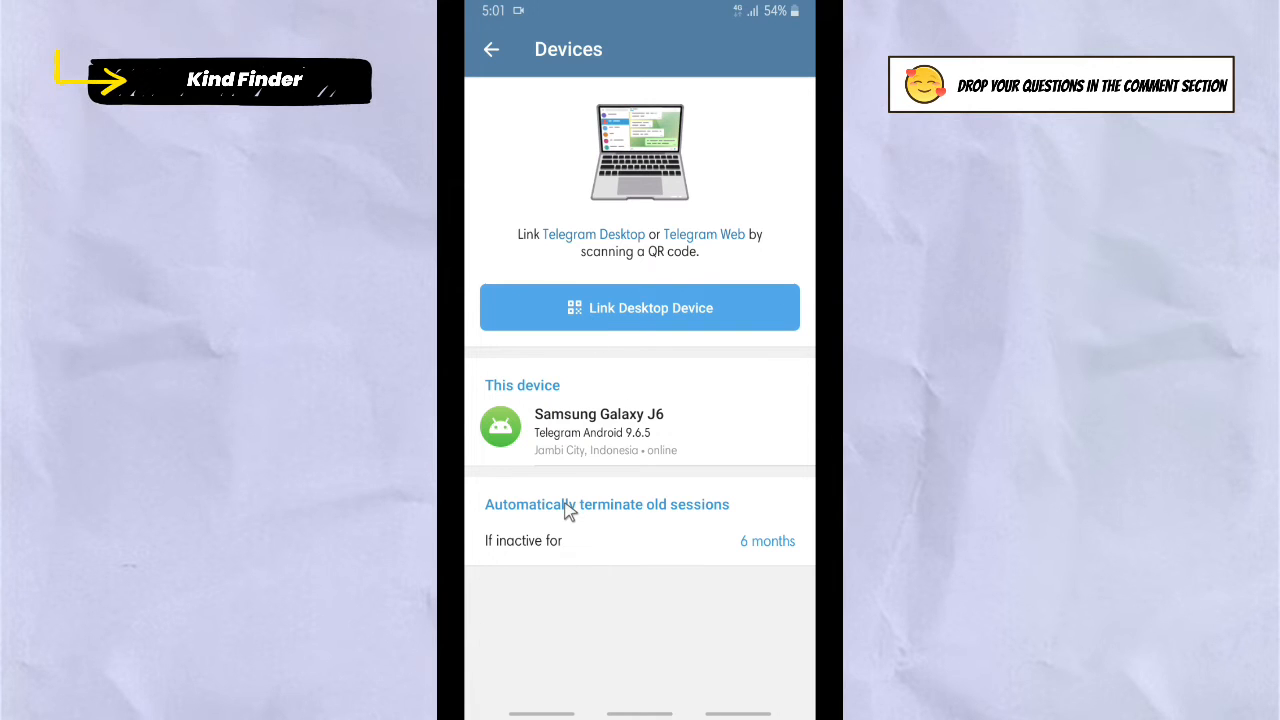
pyautogui.moveTo(573, 548)
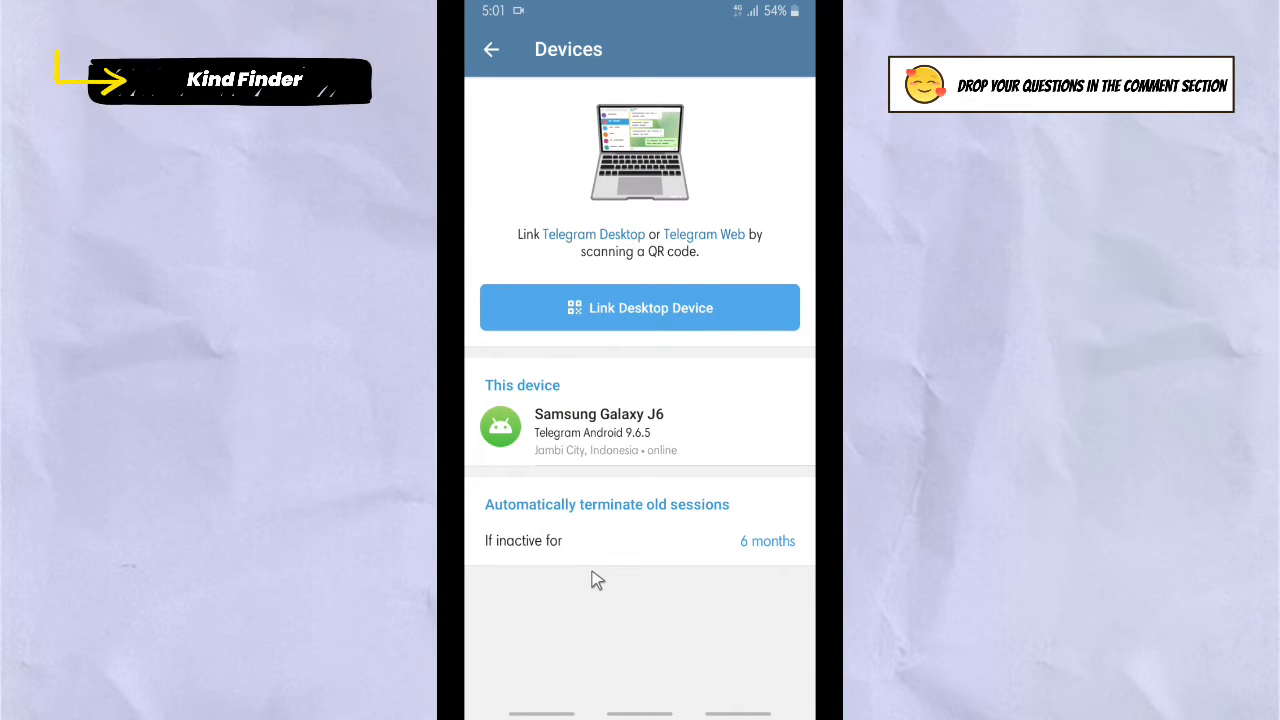
pyautogui.moveTo(592, 547)
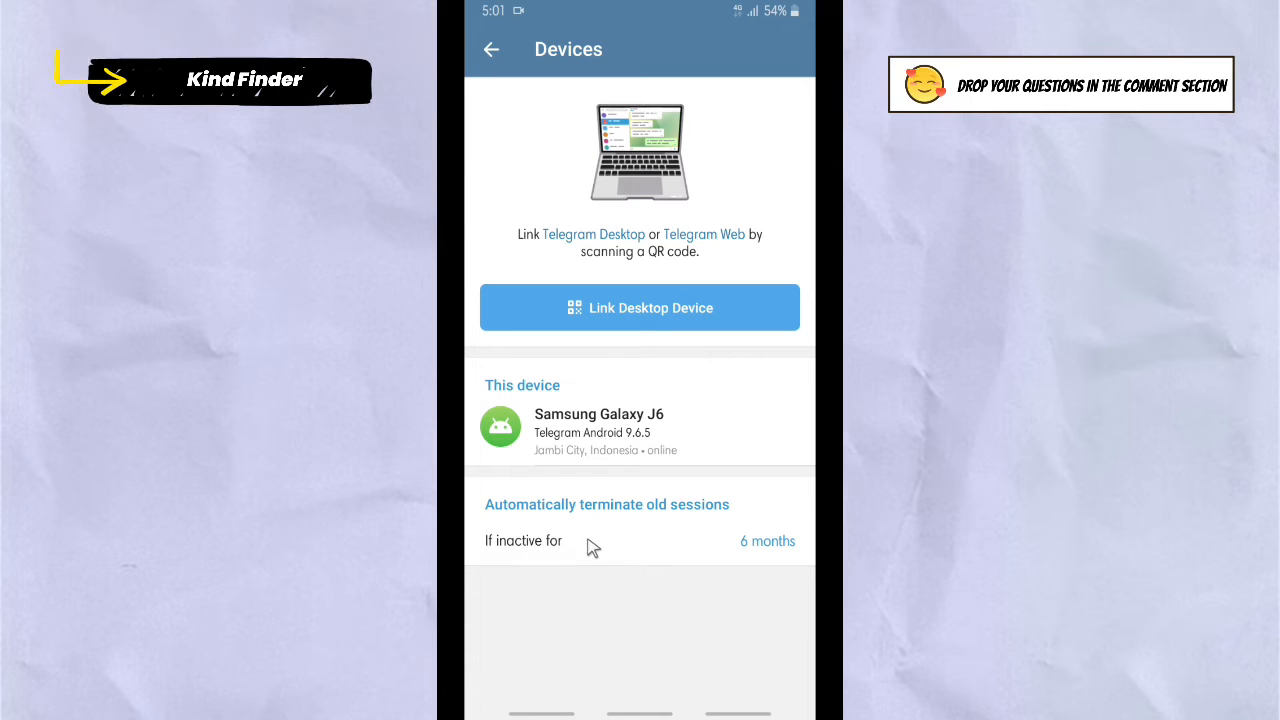
pyautogui.moveTo(556, 562)
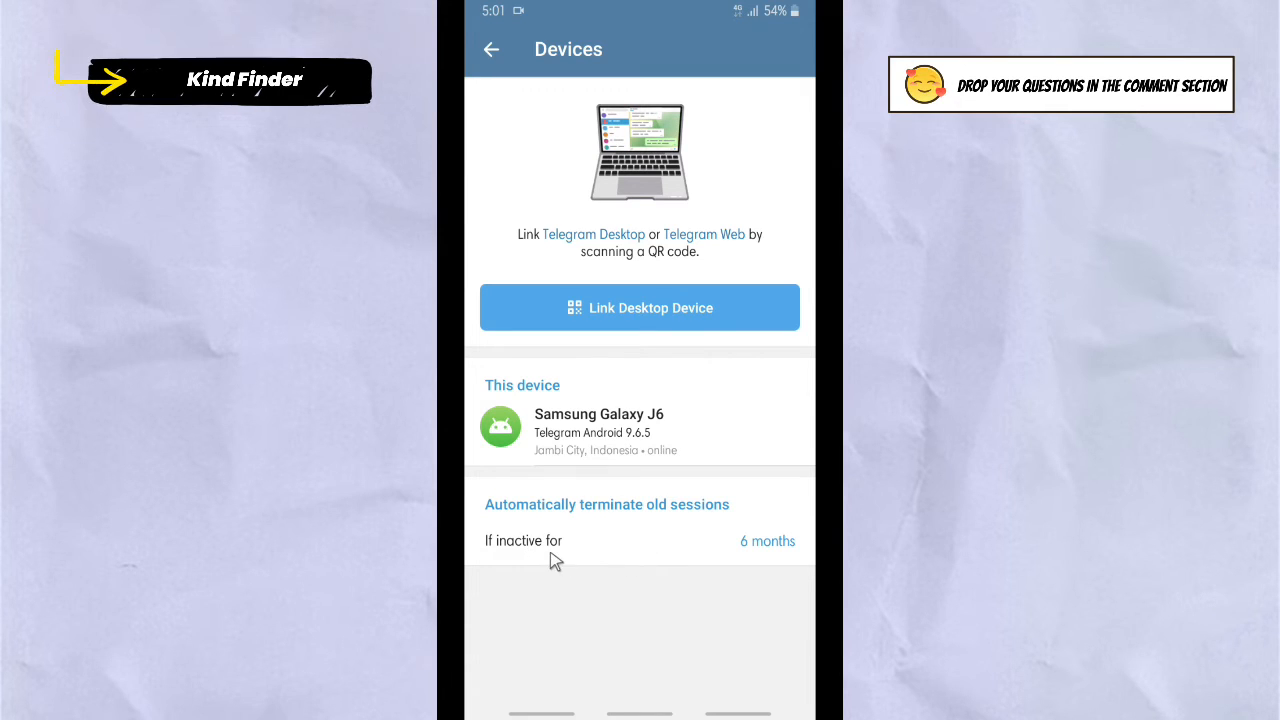
pyautogui.moveTo(738, 536)
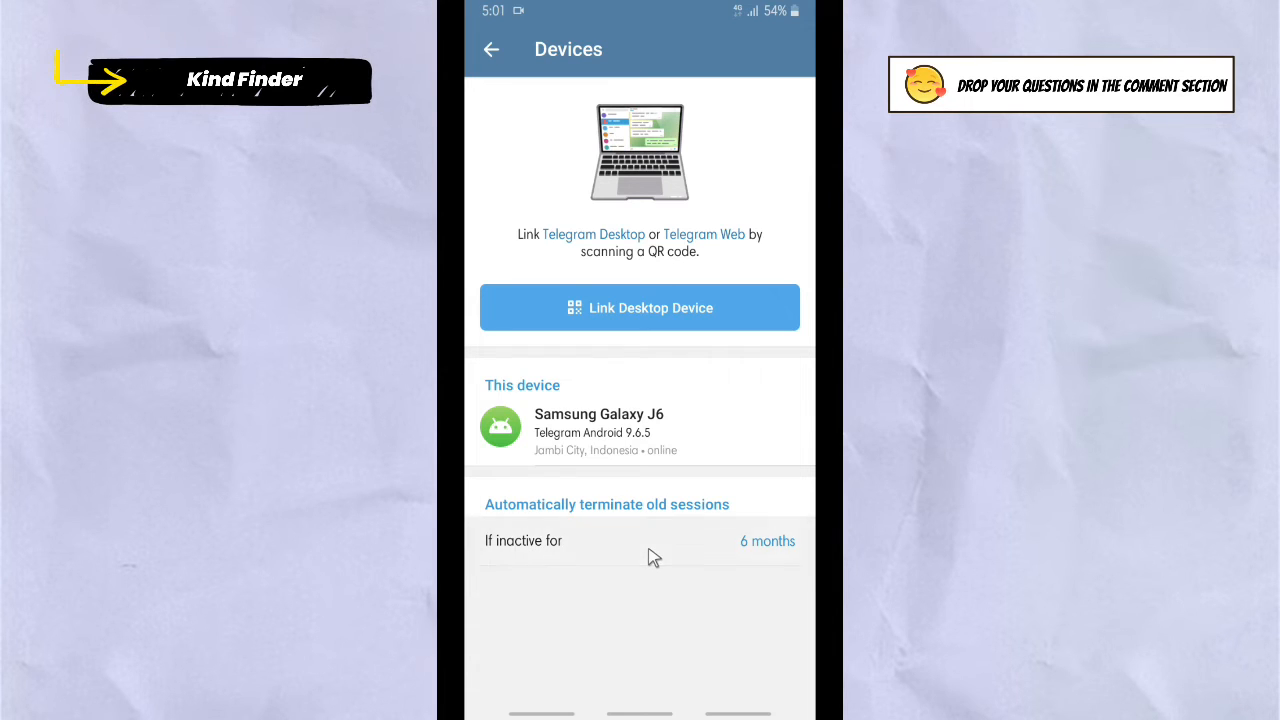
# Step: Open the 'If inactive for' option to pick a new inactivity period
pyautogui.click(767, 541)
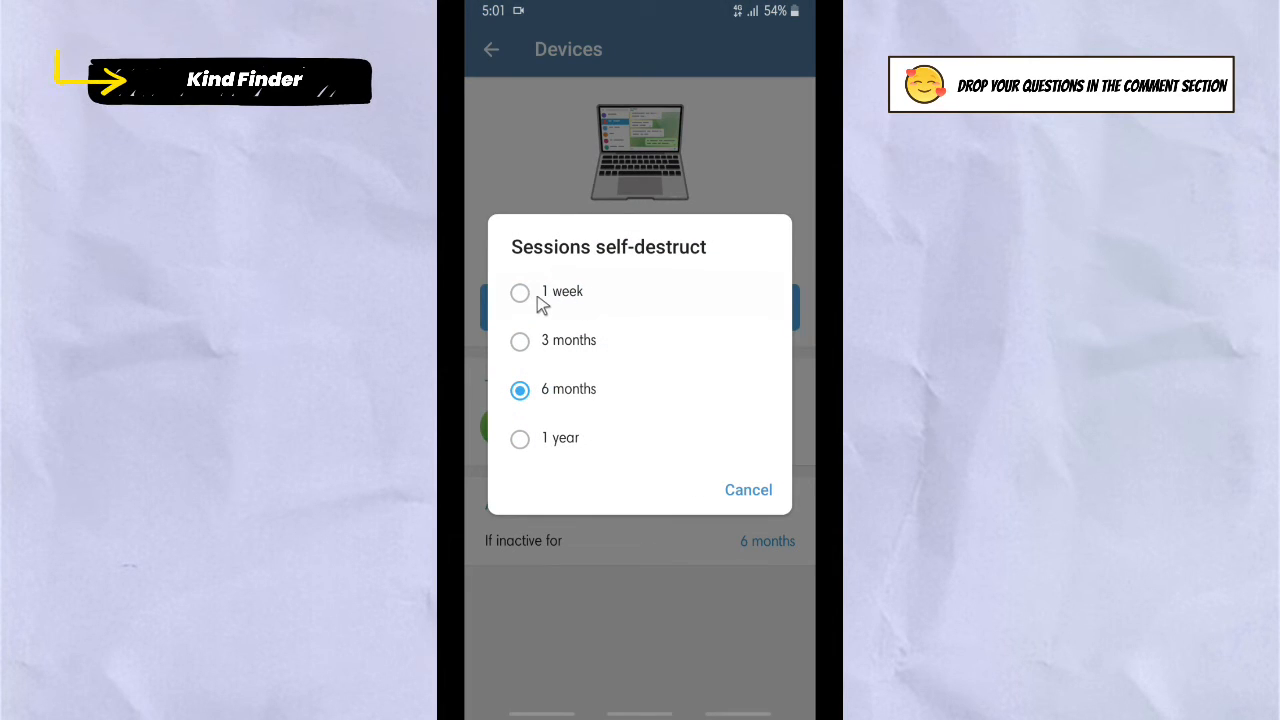
pyautogui.moveTo(614, 366)
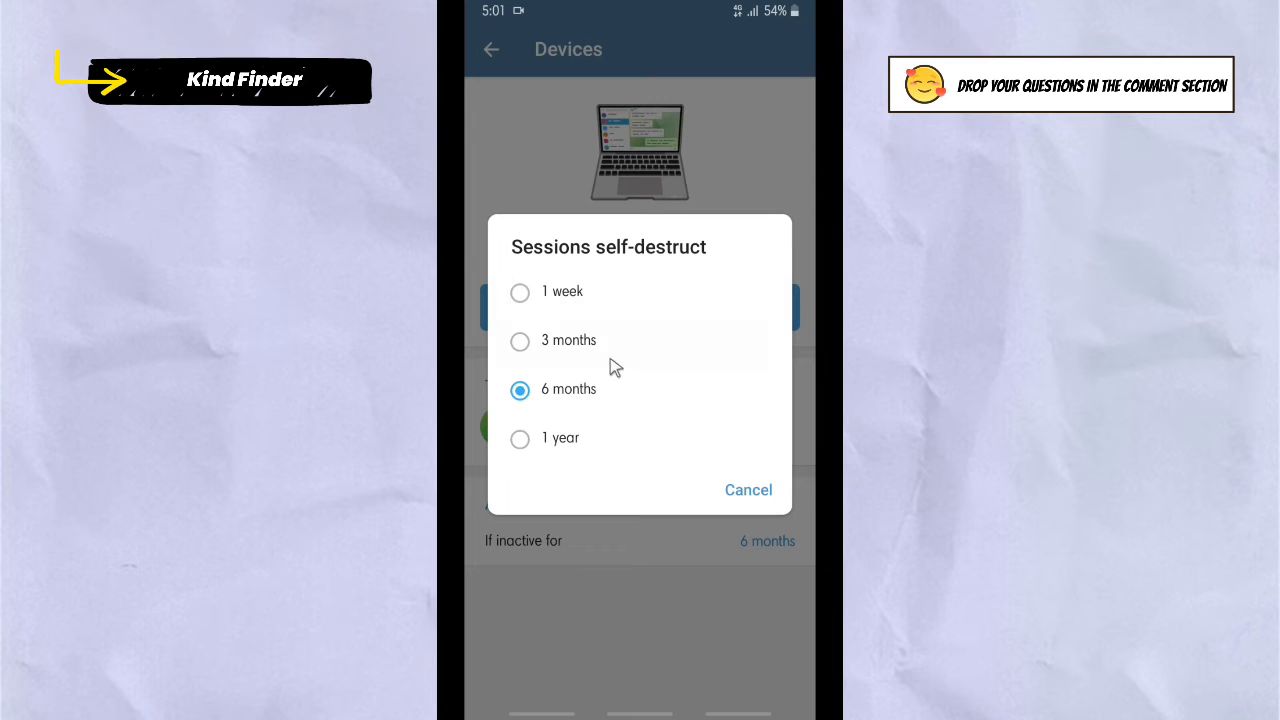
pyautogui.moveTo(590, 443)
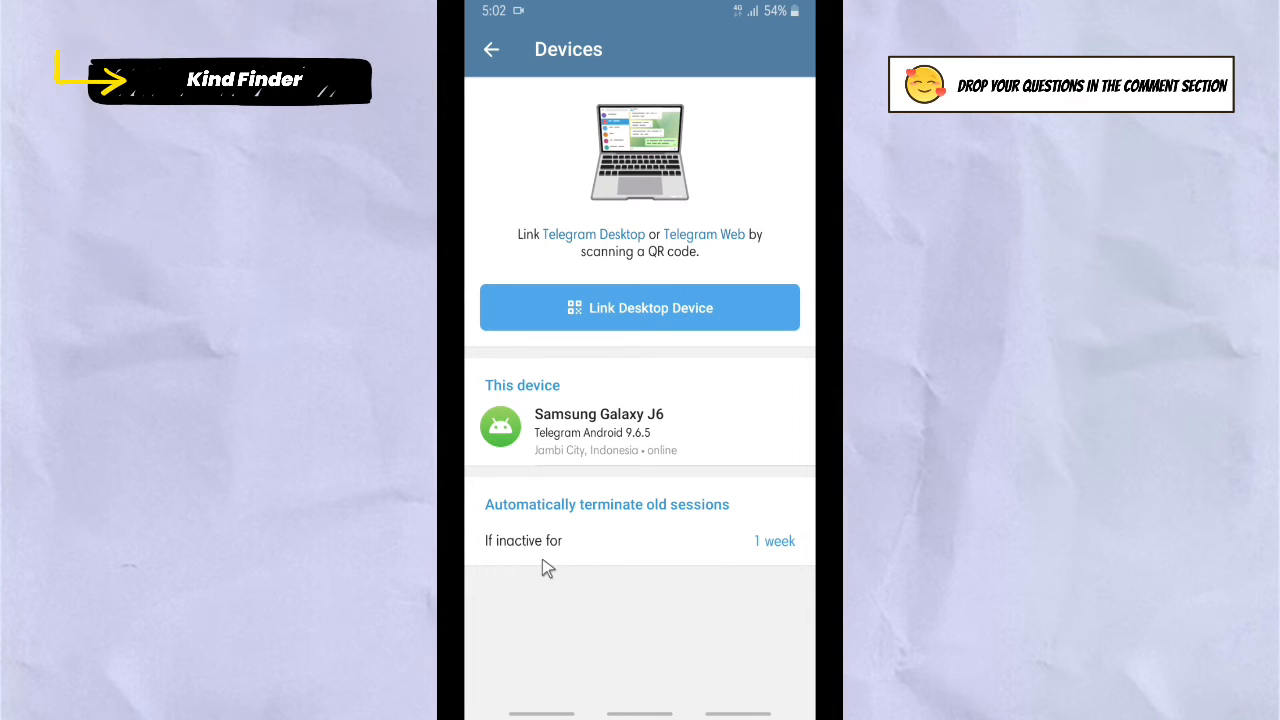
pyautogui.moveTo(760, 530)
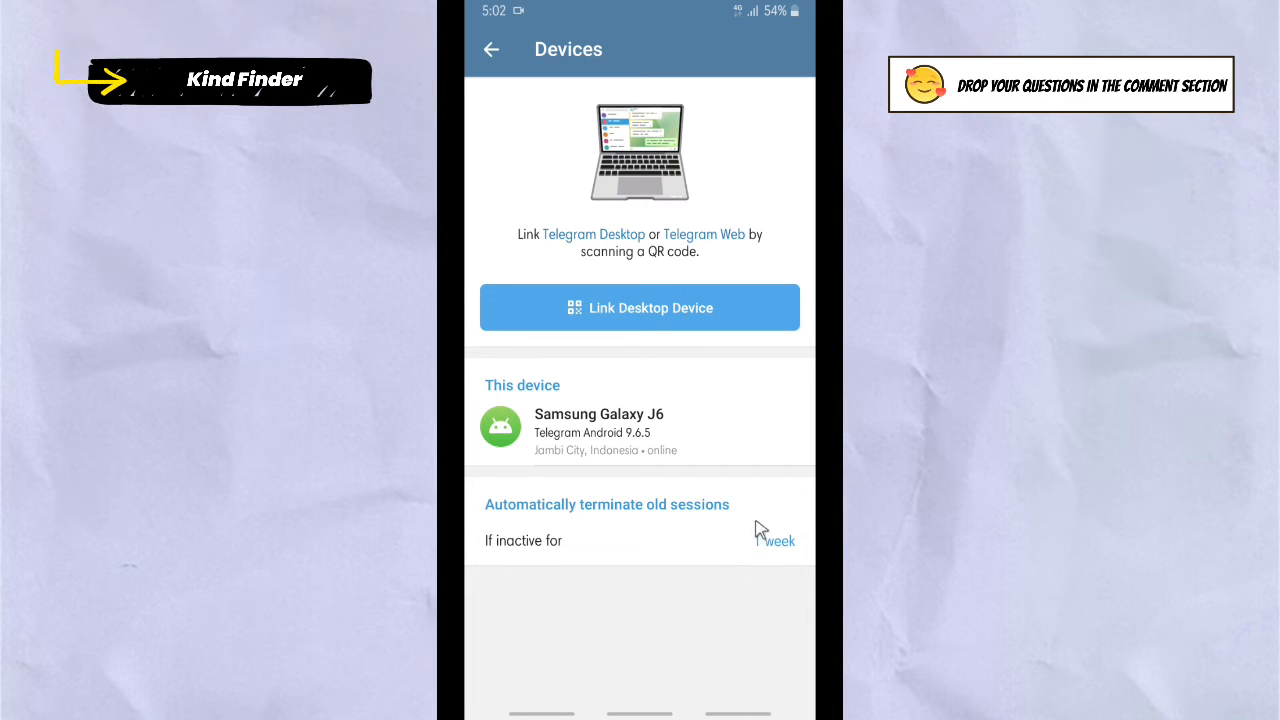
pyautogui.moveTo(602, 349)
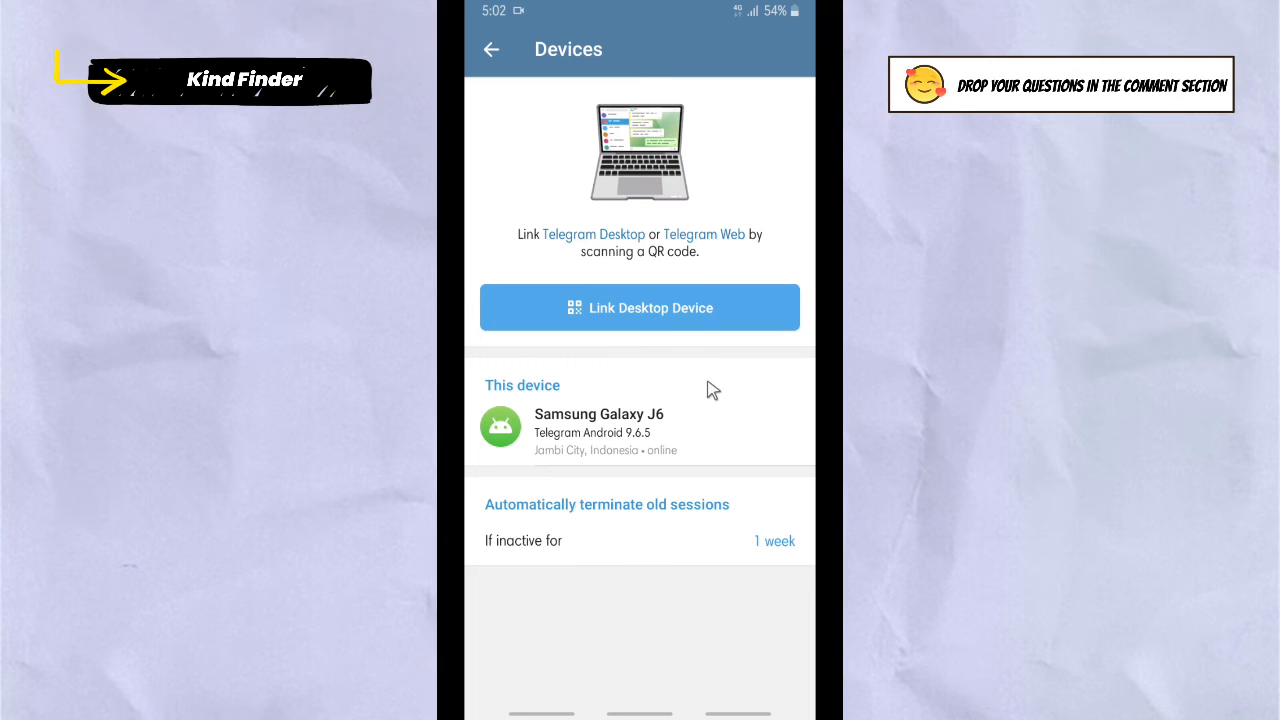
pyautogui.moveTo(690, 410)
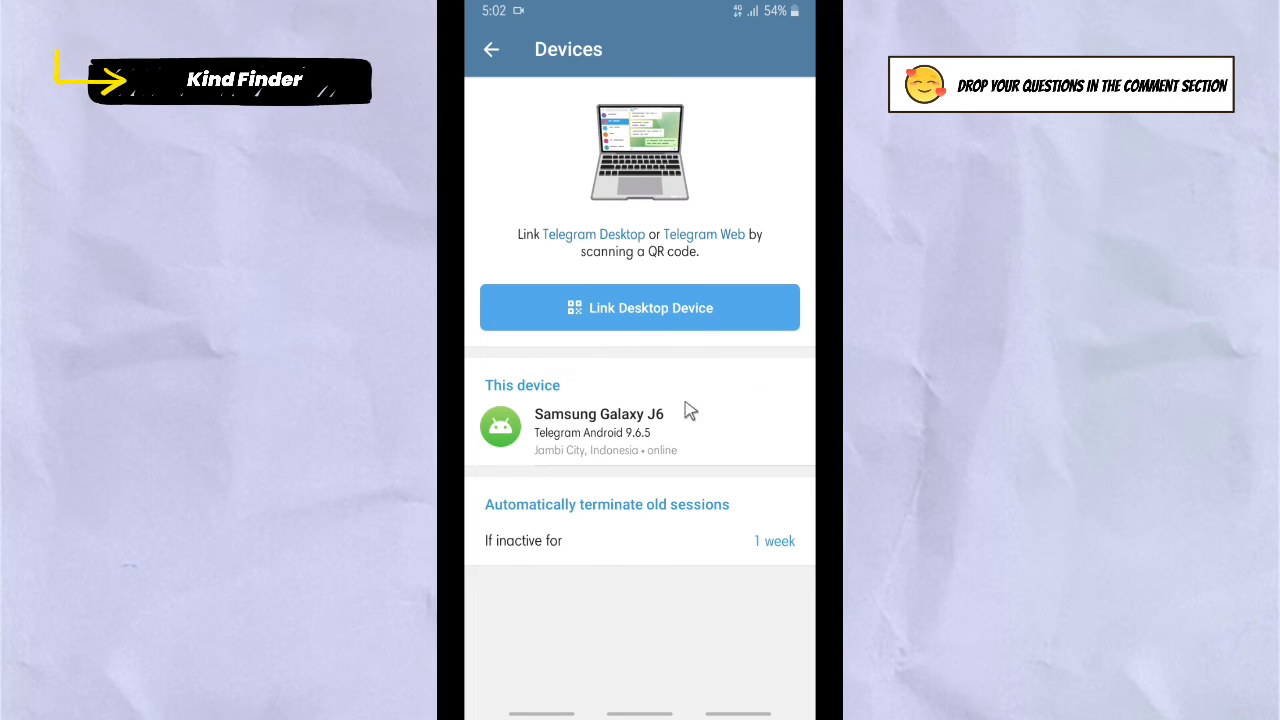
# Step: Leave Telegram and return to the Android home screen
pyautogui.click(491, 49)
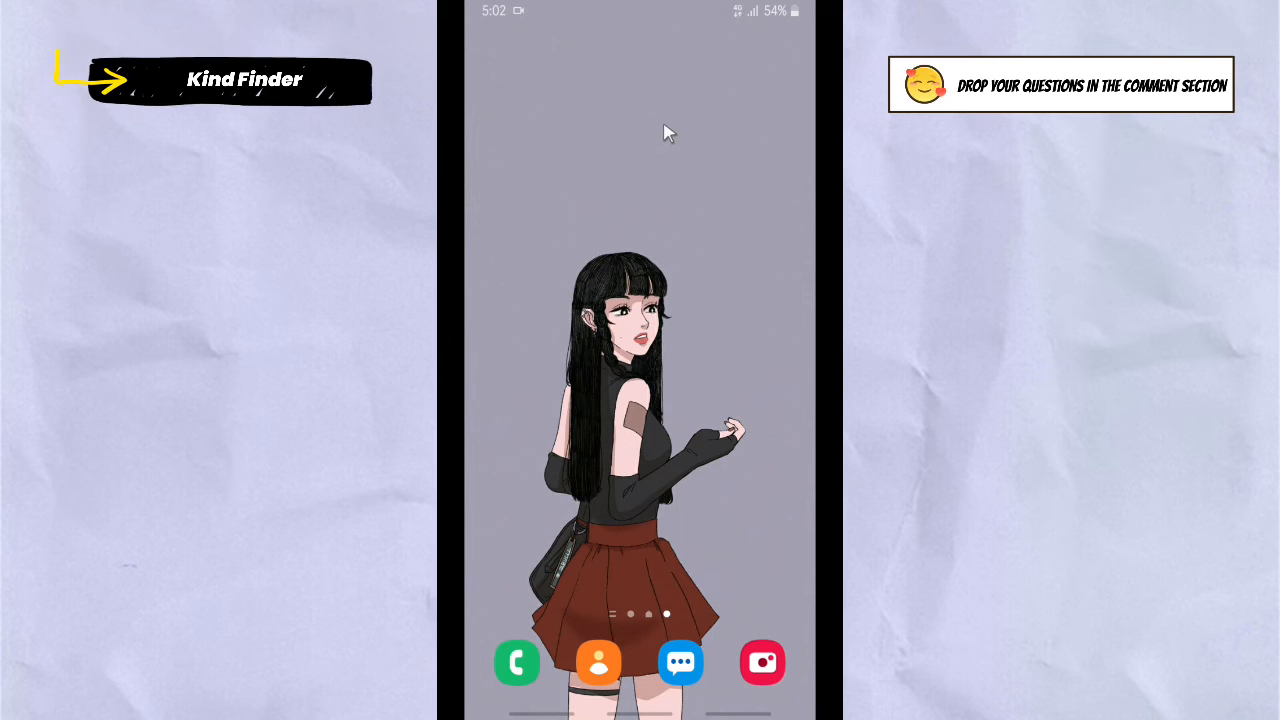
pyautogui.moveTo(685, 128)
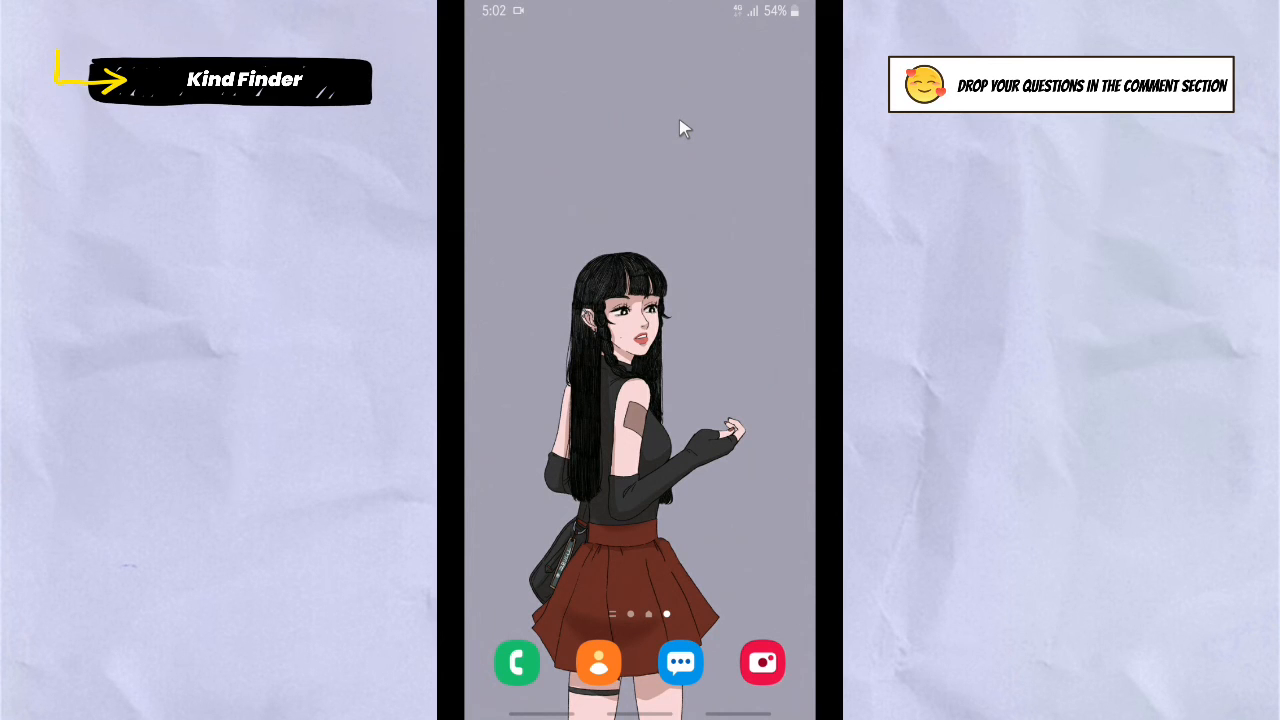